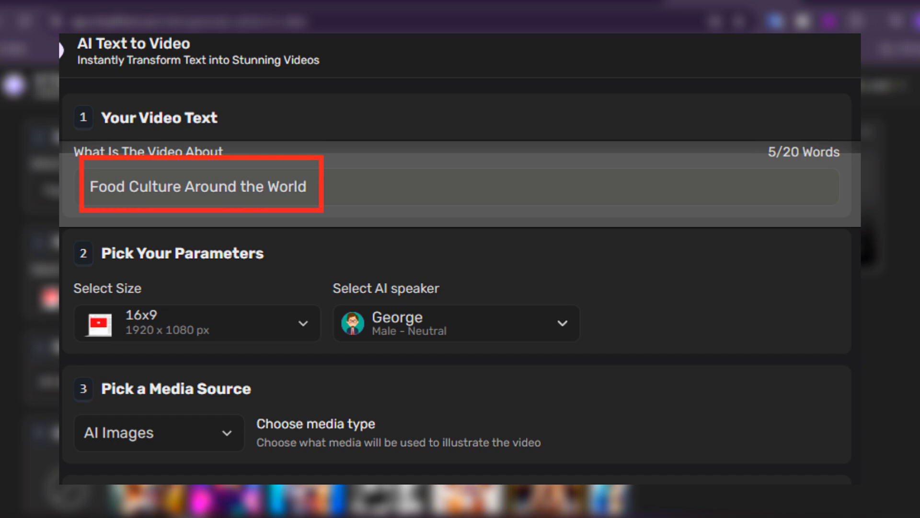
- Start generating the Food Culture Around the World video from the entered prompt
scroll("down", 3)
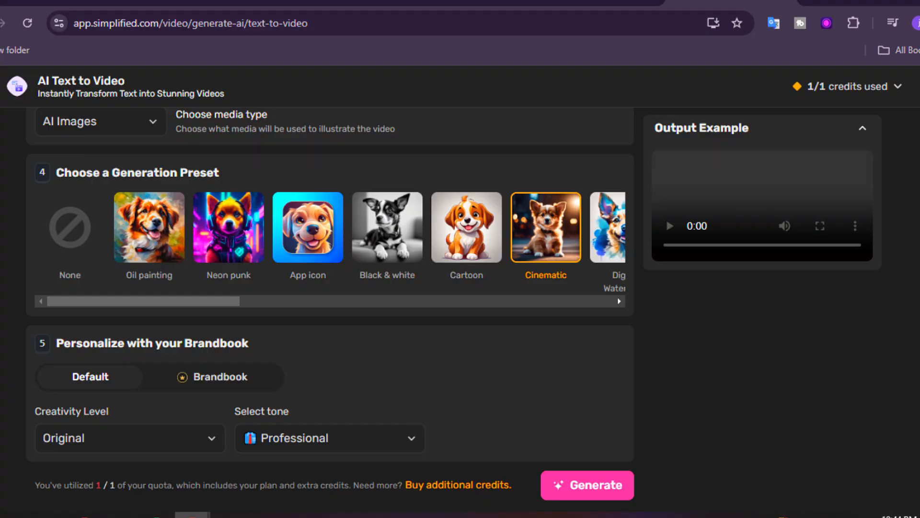
left_click(587, 485)
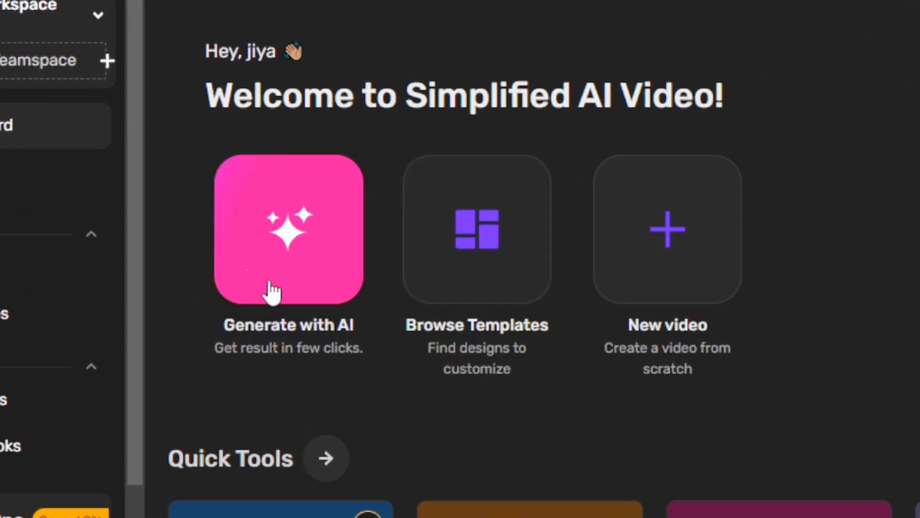
mouse_move(273, 291)
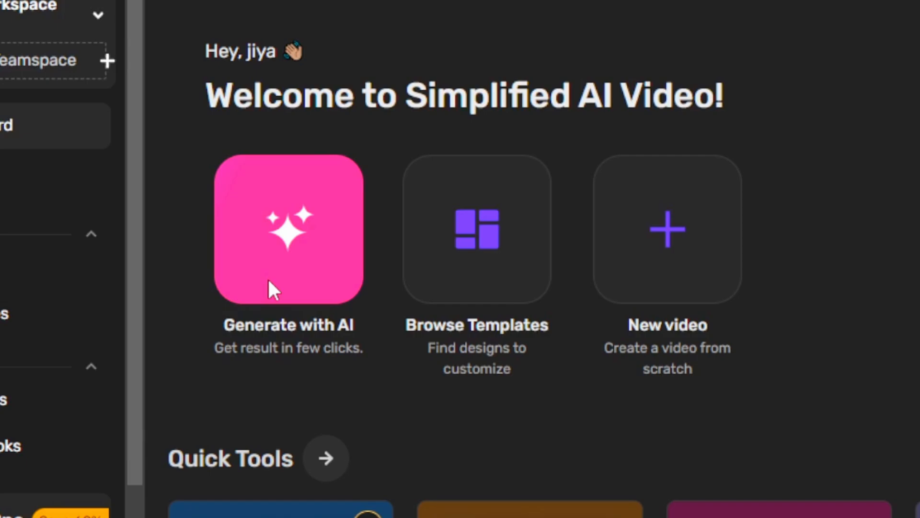
- Begin a new AI text-to-video project from the dashboard
left_click(288, 229)
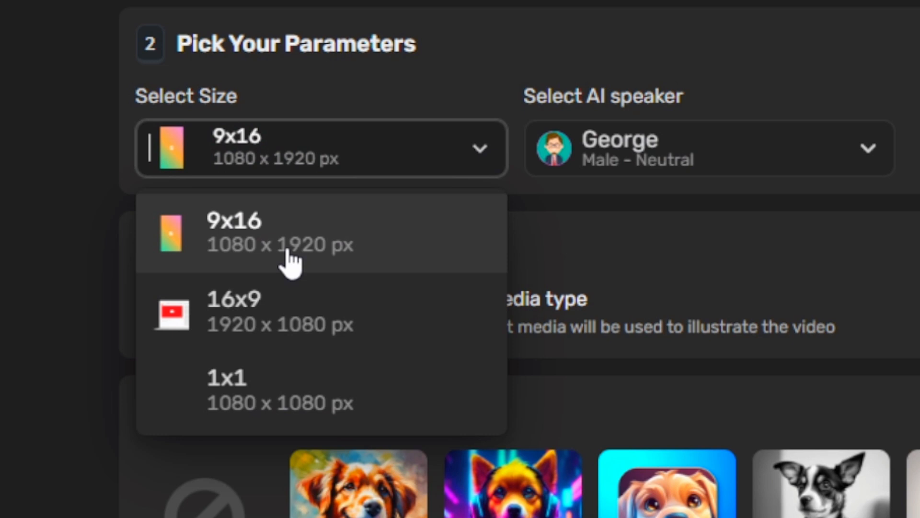
mouse_move(276, 304)
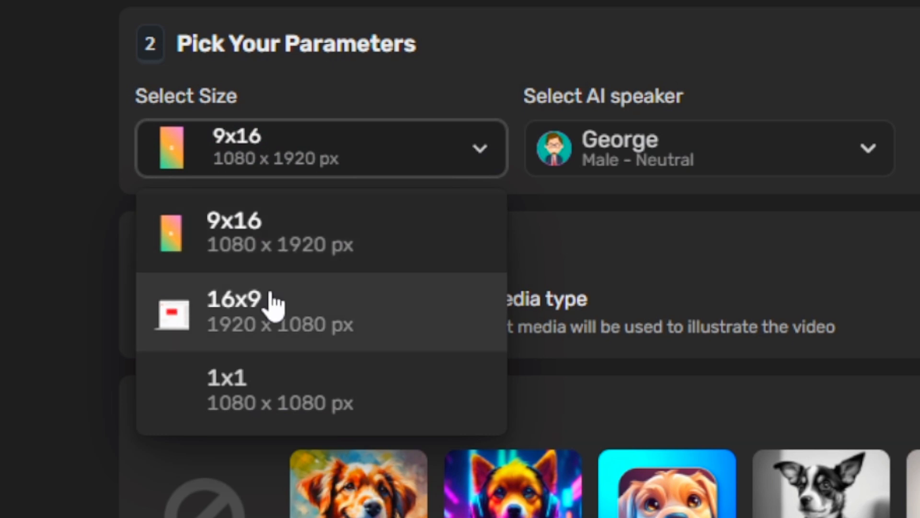
mouse_move(243, 382)
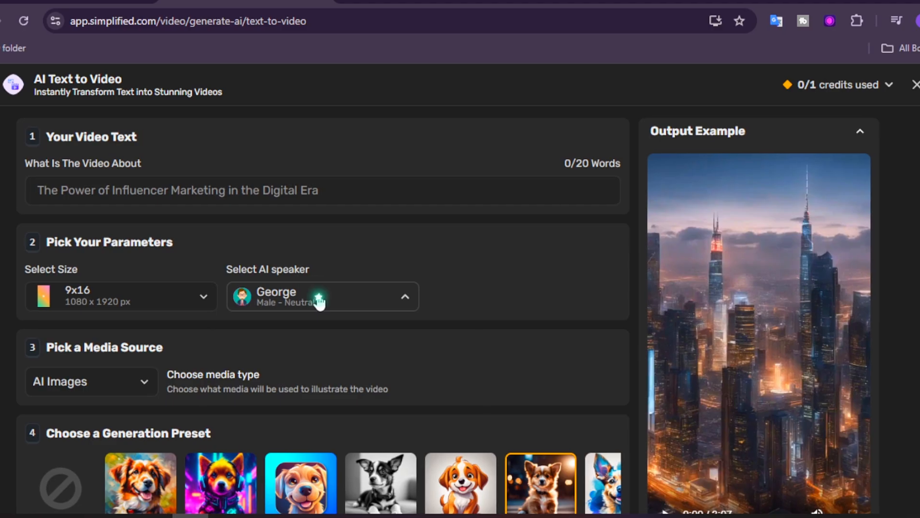
- Browse the AI narrator voices and switch to the Voice Clones list
left_click(322, 296)
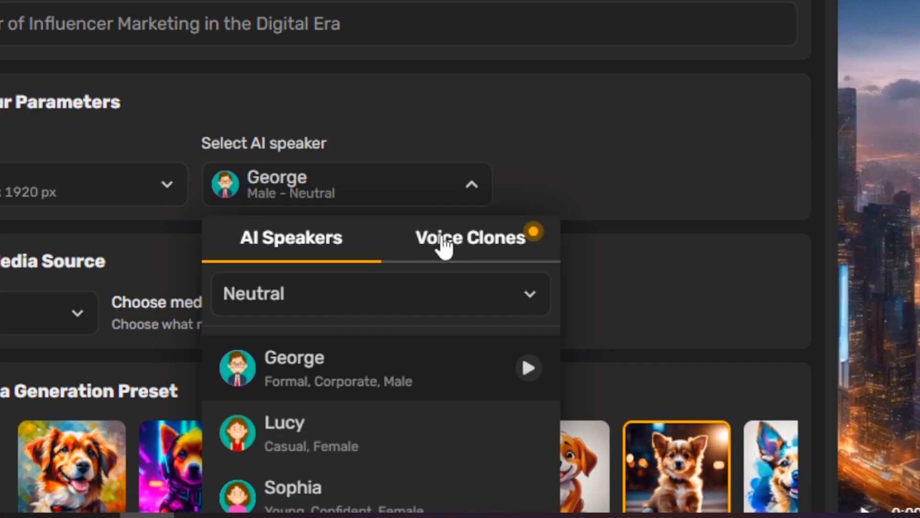
left_click(470, 237)
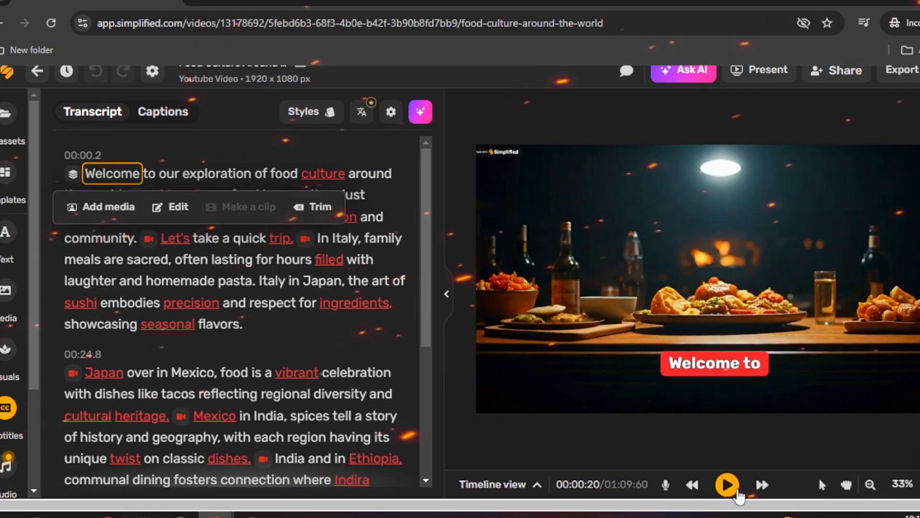
- Preview the video, then clear the red highlight colour from the subtitle words
left_click(726, 485)
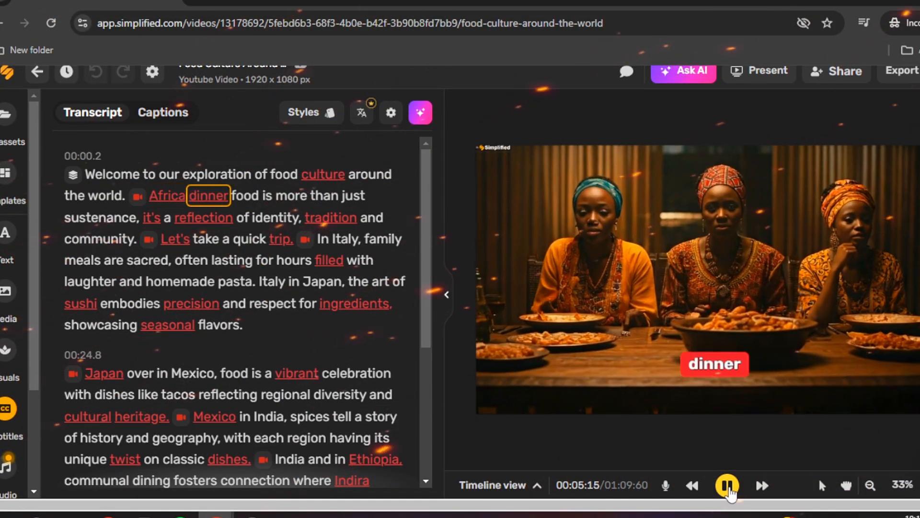
left_click(727, 485)
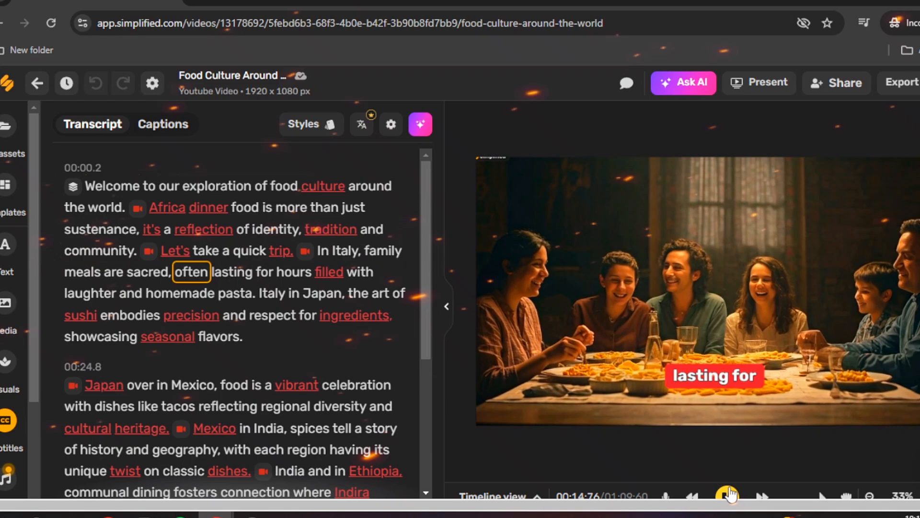
left_click(726, 496)
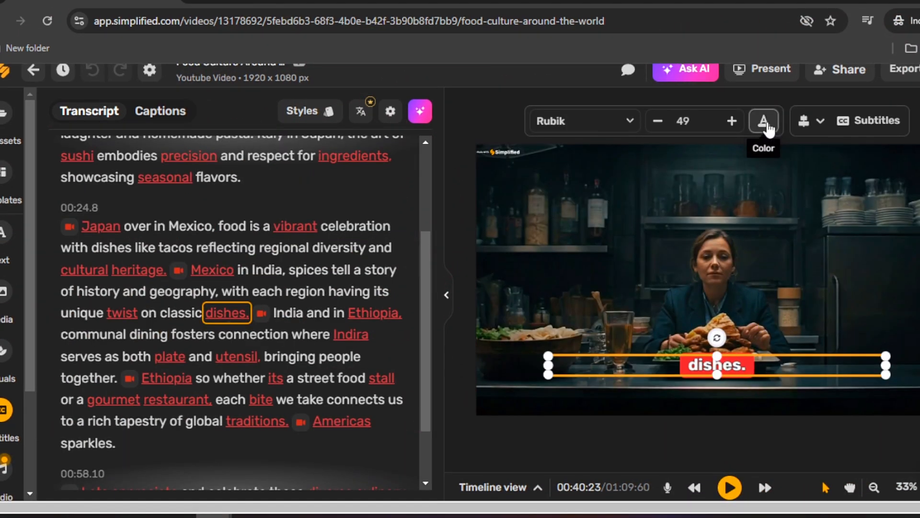
left_click(763, 121)
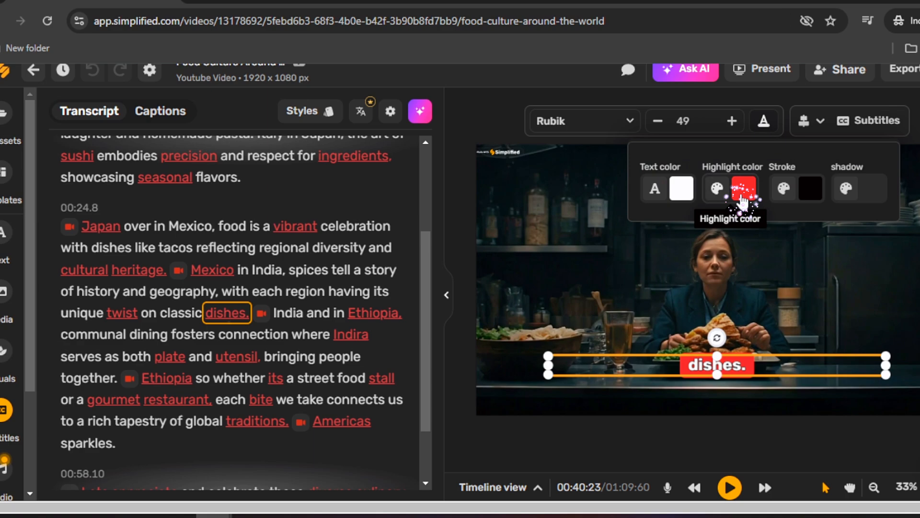
left_click(739, 189)
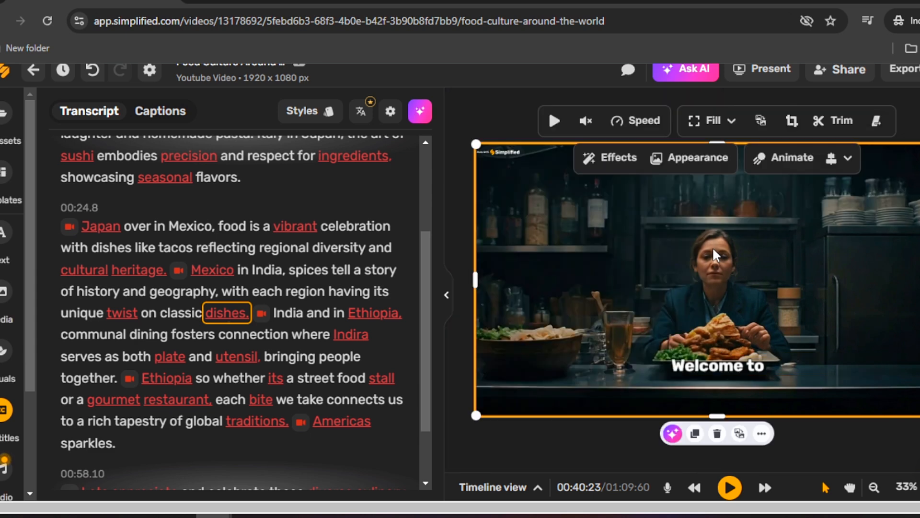
- Select the subtitles and scroll the font list toward Playfair Display
left_click(717, 365)
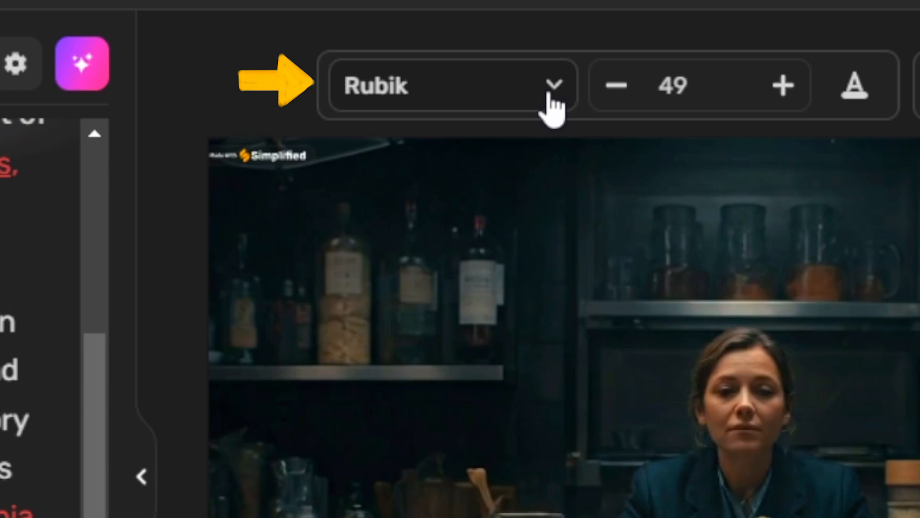
left_click(552, 85)
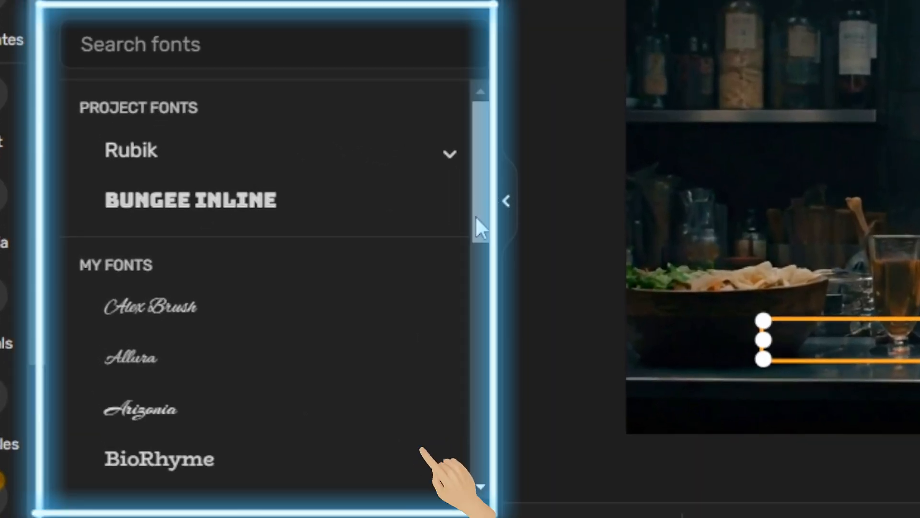
scroll("down", 3)
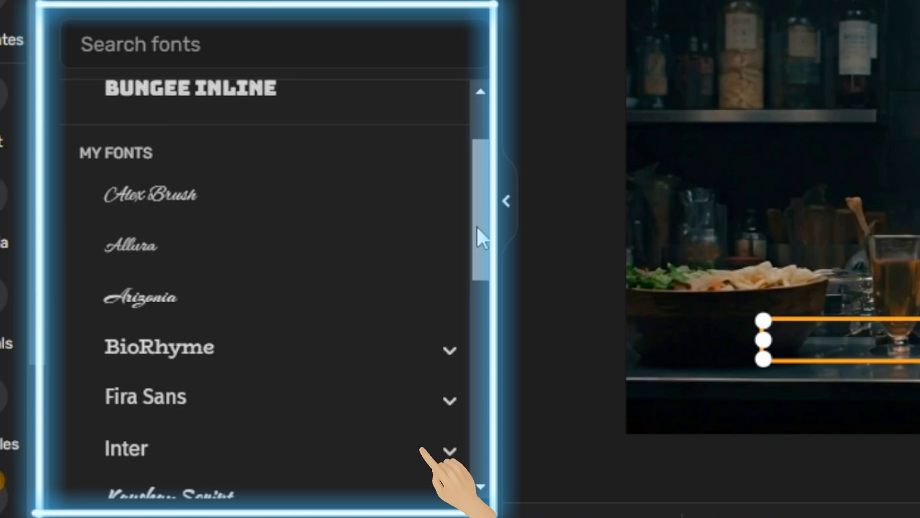
scroll("down", 3)
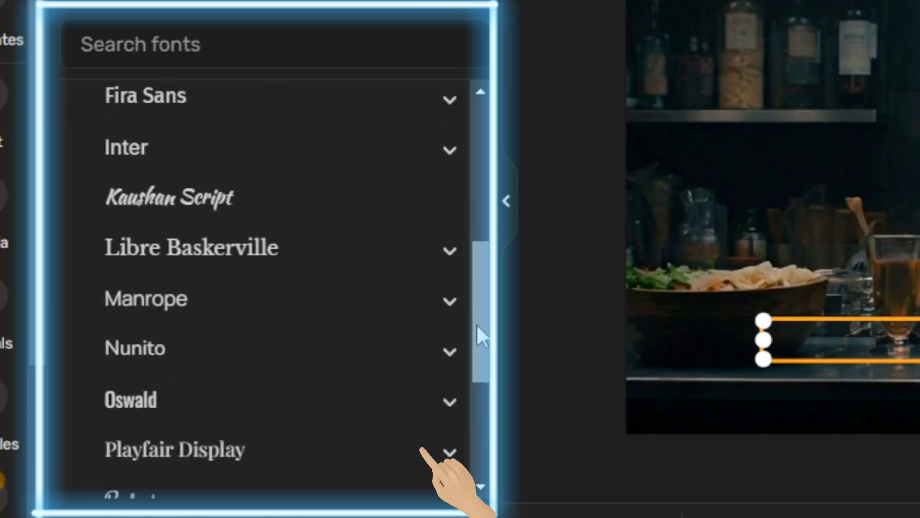
scroll("down", 3)
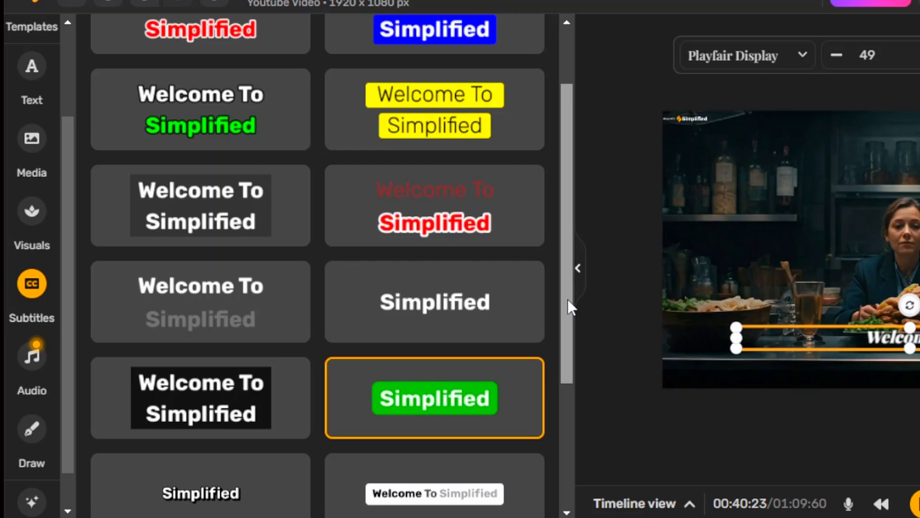
- Scroll through the subtitle style presets, text case and style colour options
scroll("down", 3)
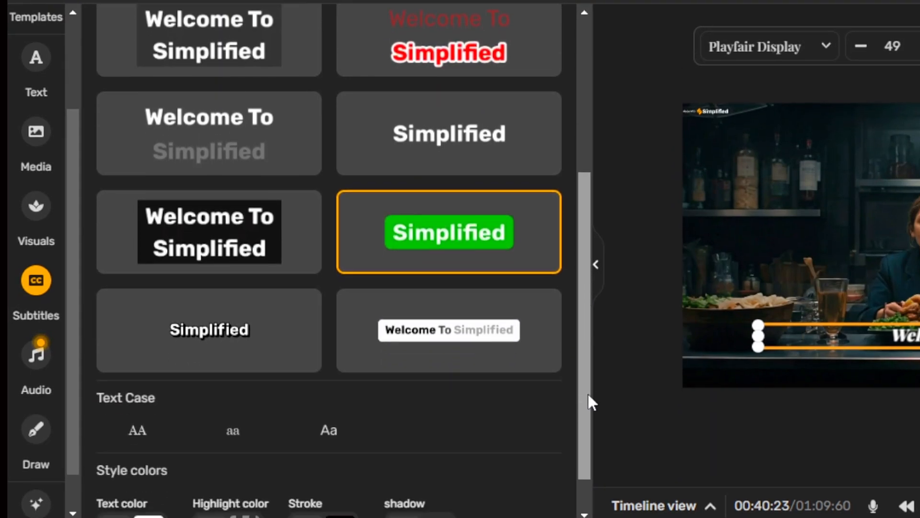
scroll("up", 3)
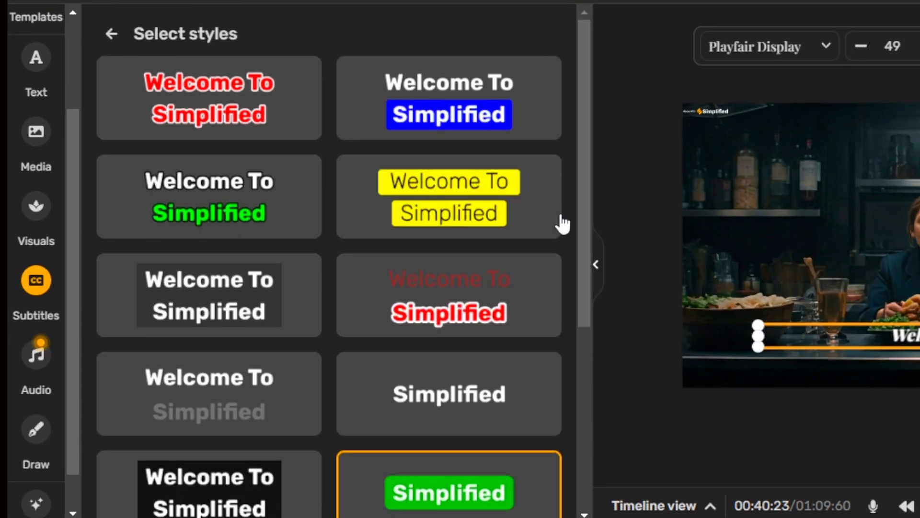
mouse_move(304, 221)
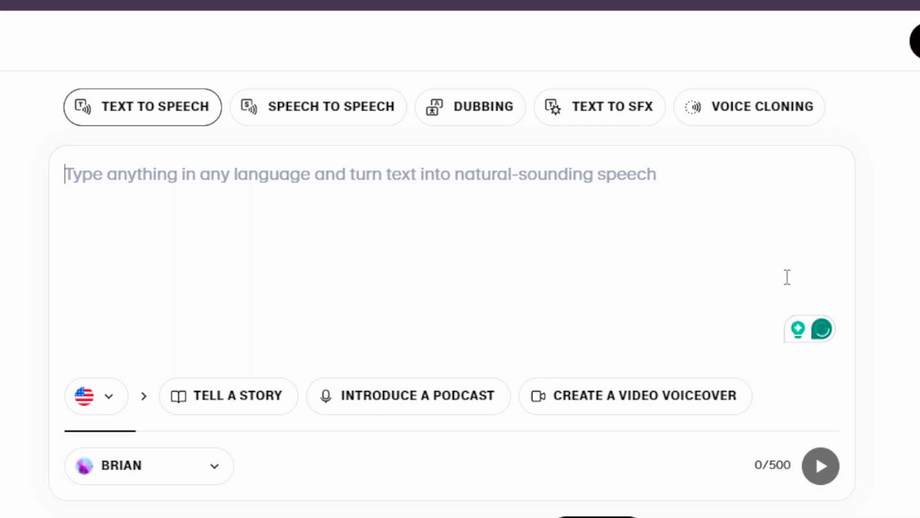
- Enter the script line 'Welcome to our exploration of food culture around the world...' for text-to-speech
type("Welcome to our exploration of food culture around the world. African dinner food is more than just sustenance. it's a reflection of identity, tradition, and community. let's take a quick trip.in Italy, family meals are sacred, often lasting for hours filled with laughter and homemade pasta.")
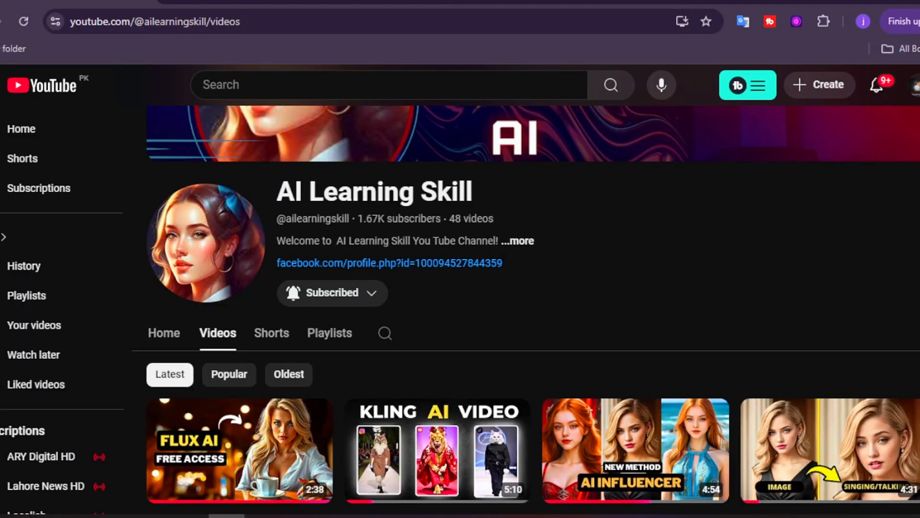
- Scroll through the AI Learning Skill channel's videos sorted by Popular
scroll("down", 3)
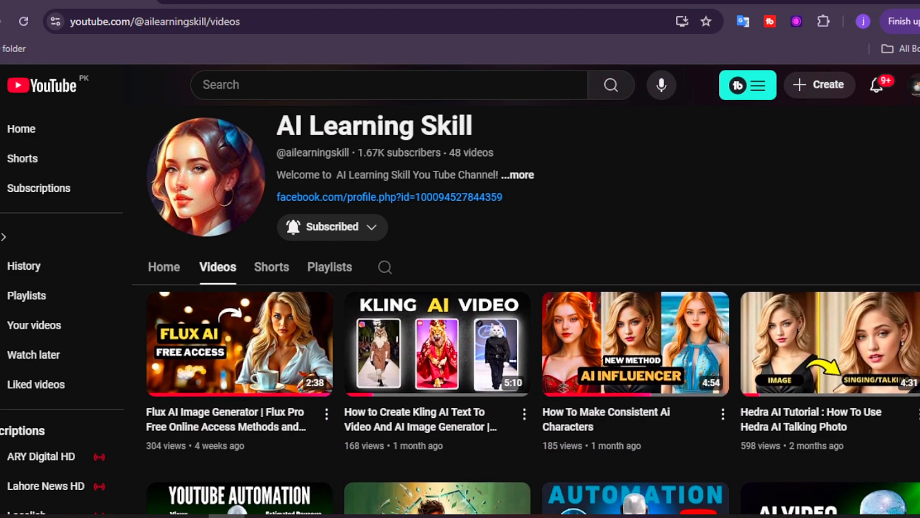
scroll("down", 3)
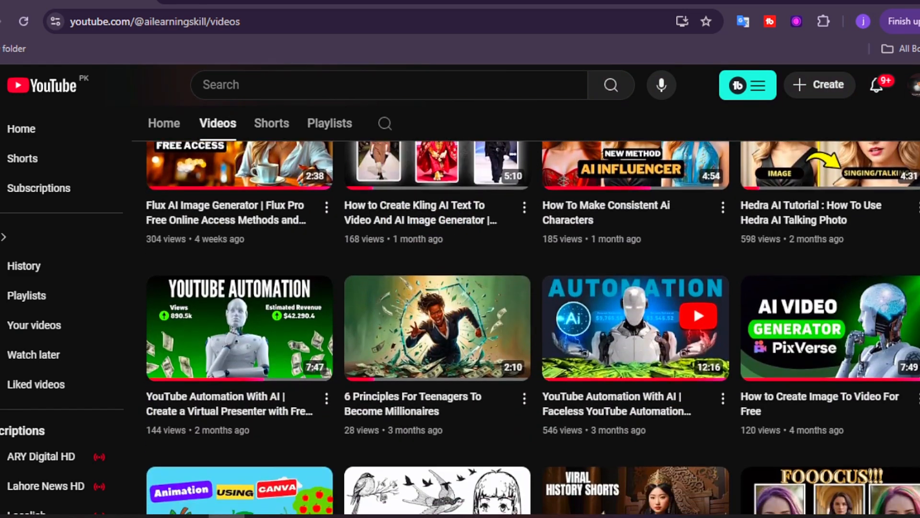
scroll("up", 3)
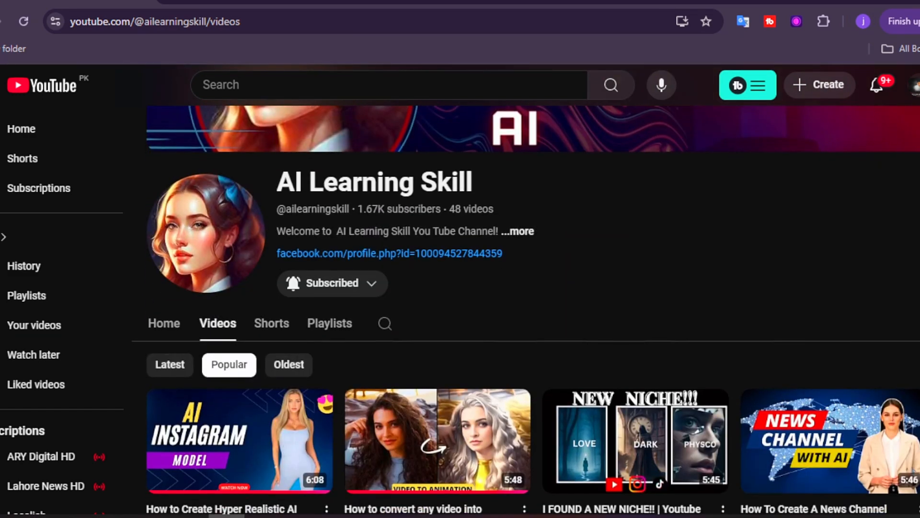
scroll("down", 3)
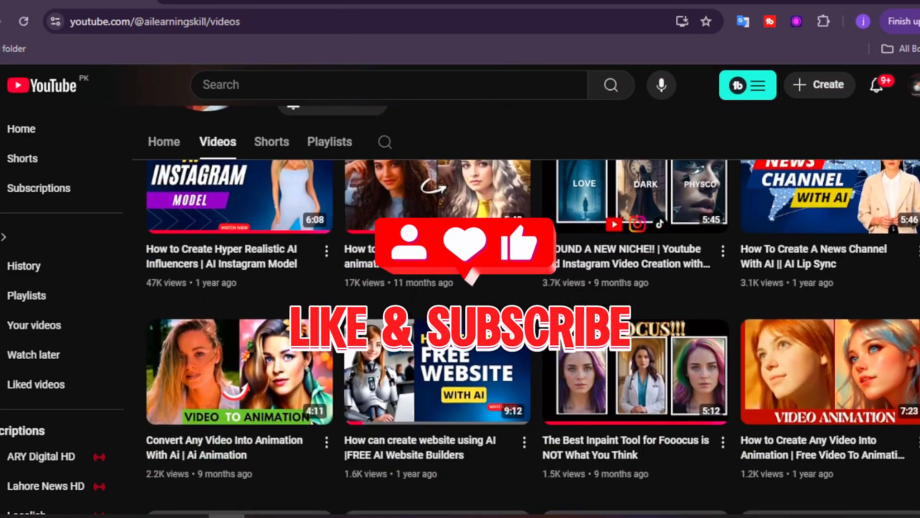